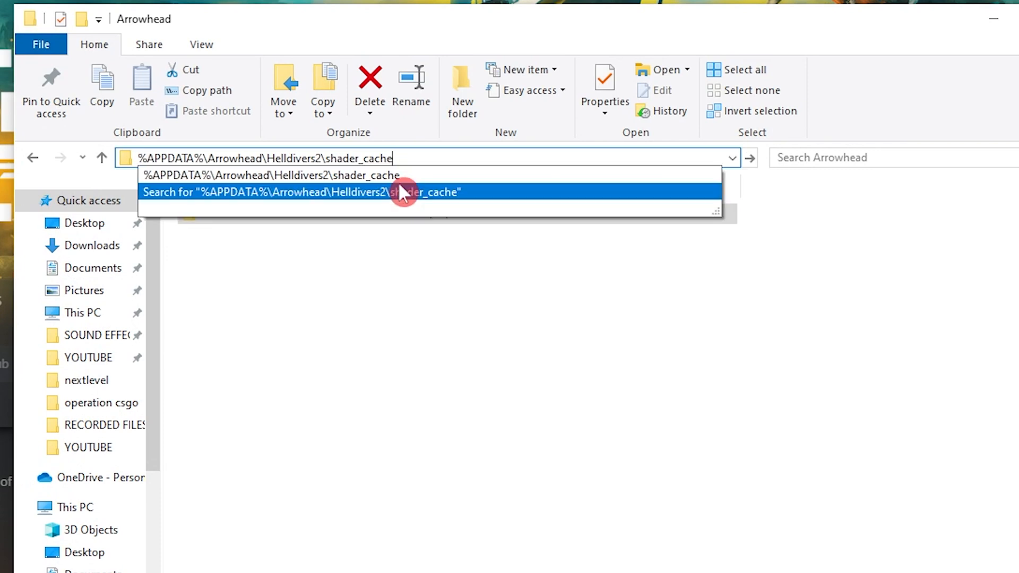
- Go to %APPDATA%\Arrowhead\Helldivers2\shader_cache and delete pipeline_library.cache, emptying the folder
{"action": "key", "text": "Enter"}
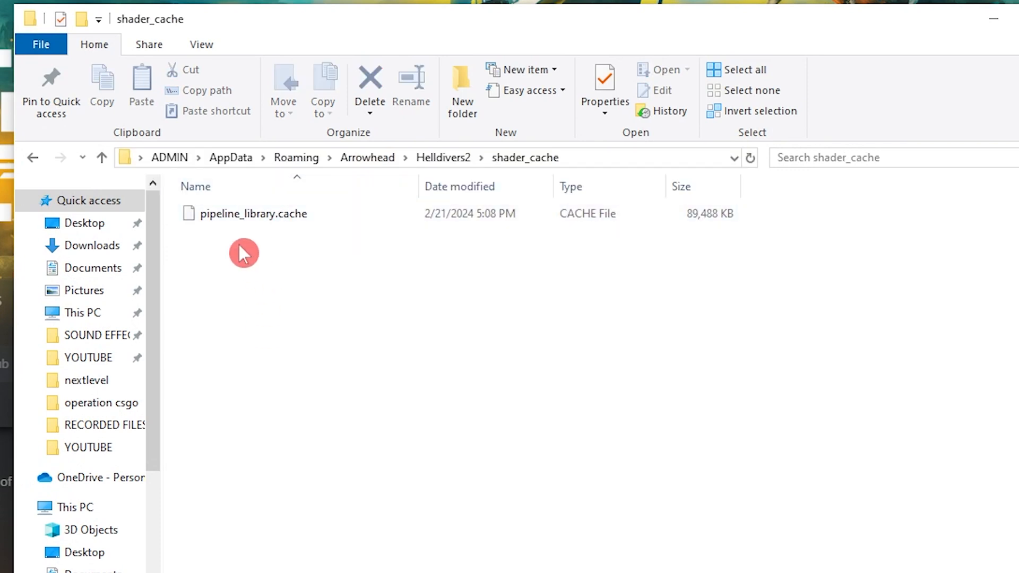
{"action": "left_click", "coordinate": [253, 214]}
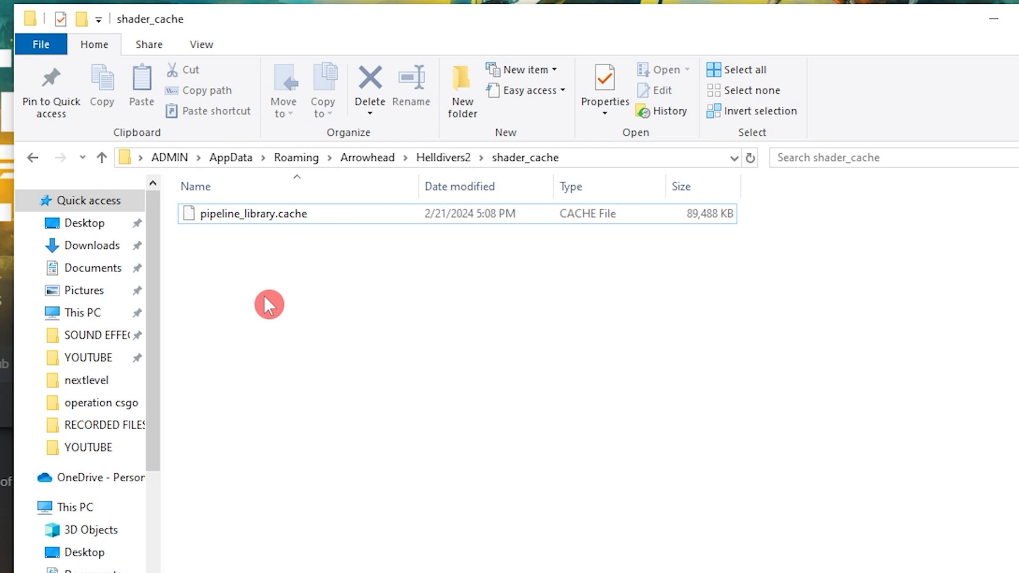
{"action": "left_click", "coordinate": [253, 213]}
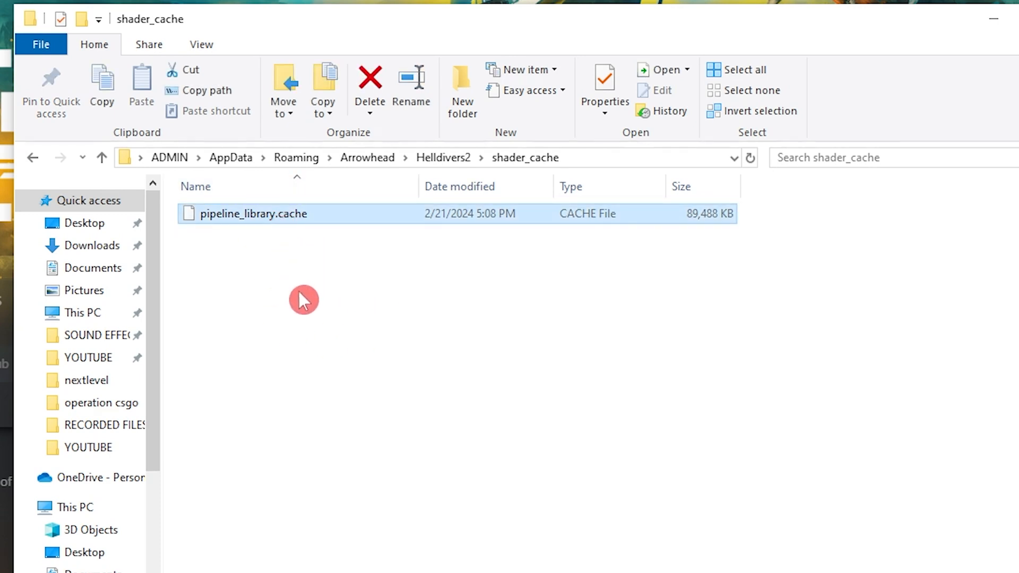
{"action": "left_click", "coordinate": [369, 84]}
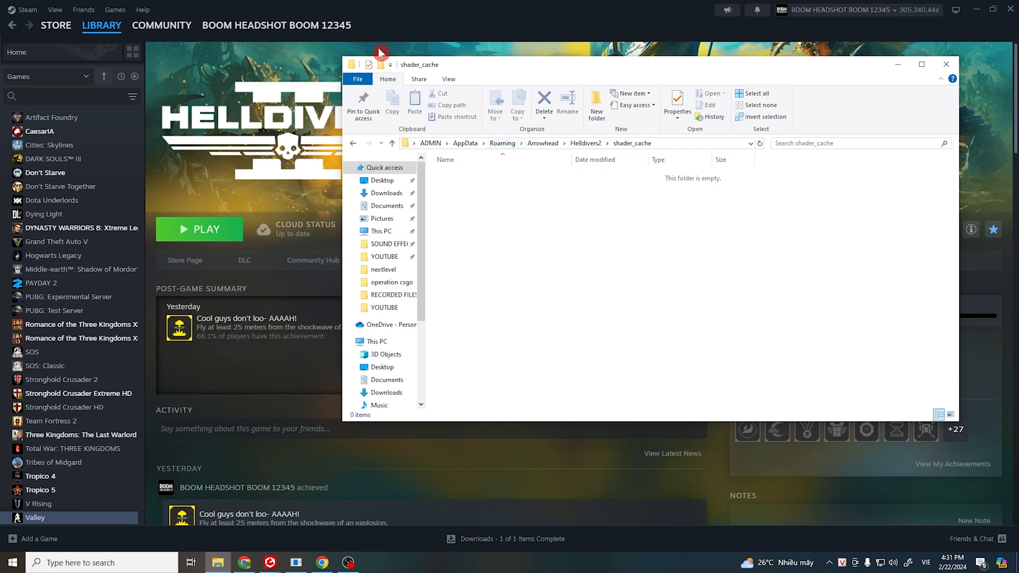
- Enter --use-d3d11 then -dx in the HELLDIVERS 2 Properties launch options, leaving -dx11
{"action": "left_click", "coordinate": [945, 64]}
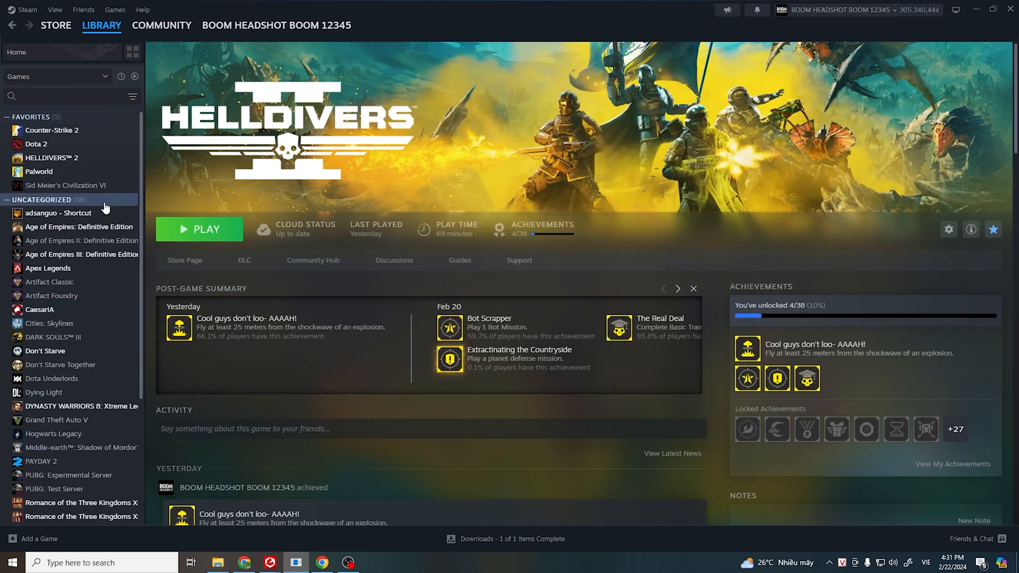
{"action": "right_click", "coordinate": [51, 157]}
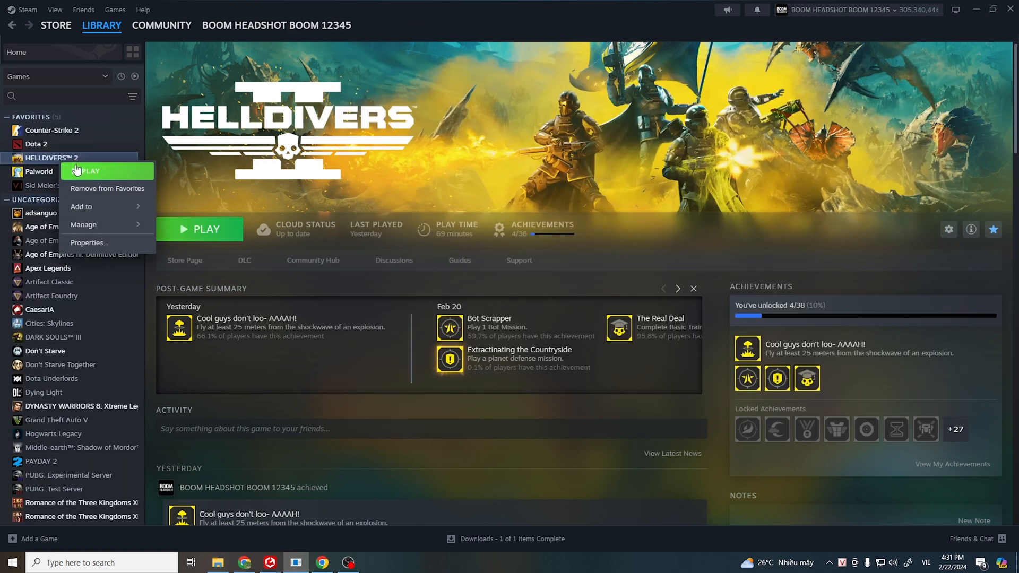
{"action": "left_click", "coordinate": [88, 242]}
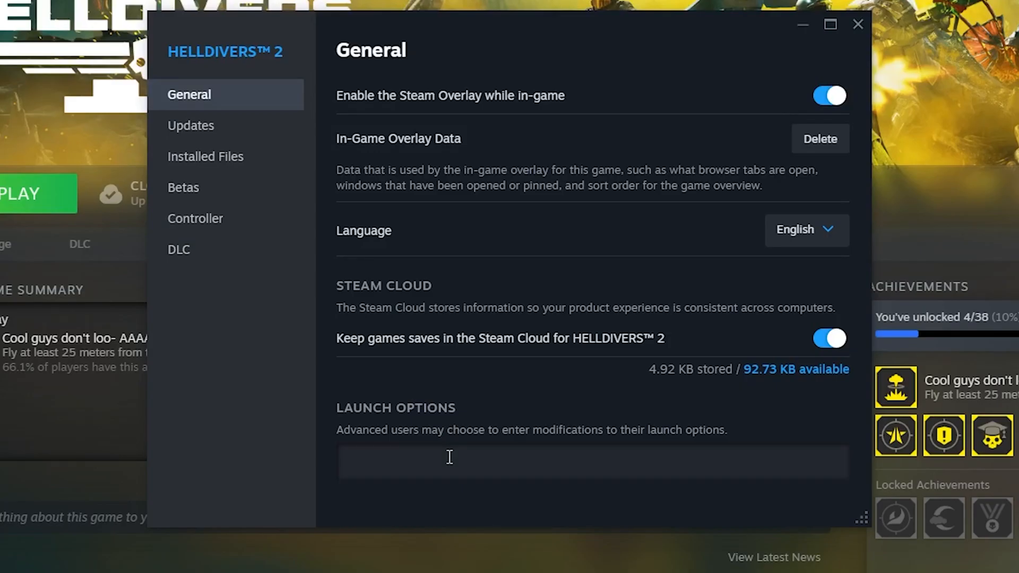
{"action": "type", "text": "--use-d3d11"}
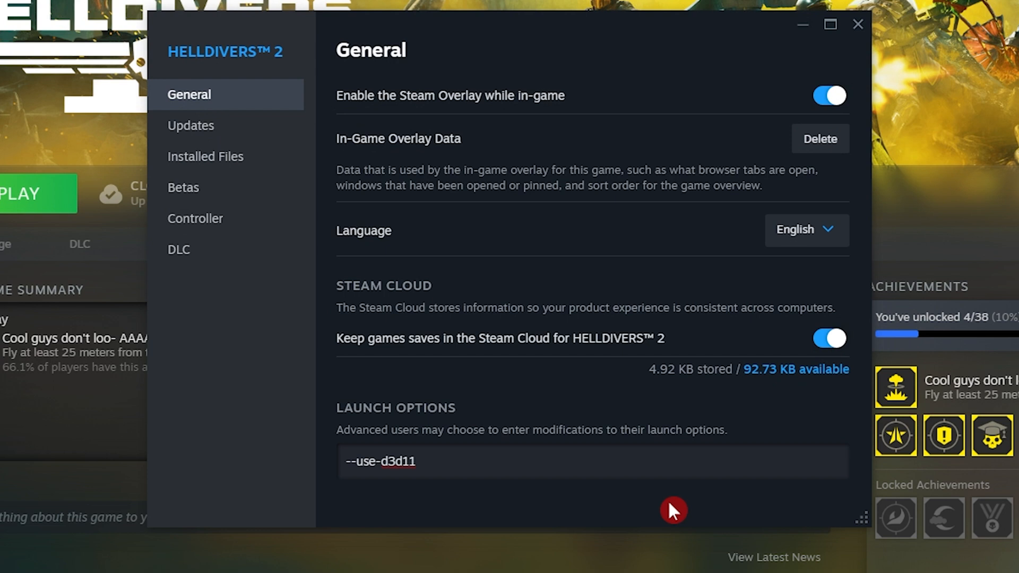
{"action": "mouse_move", "coordinate": [858, 23]}
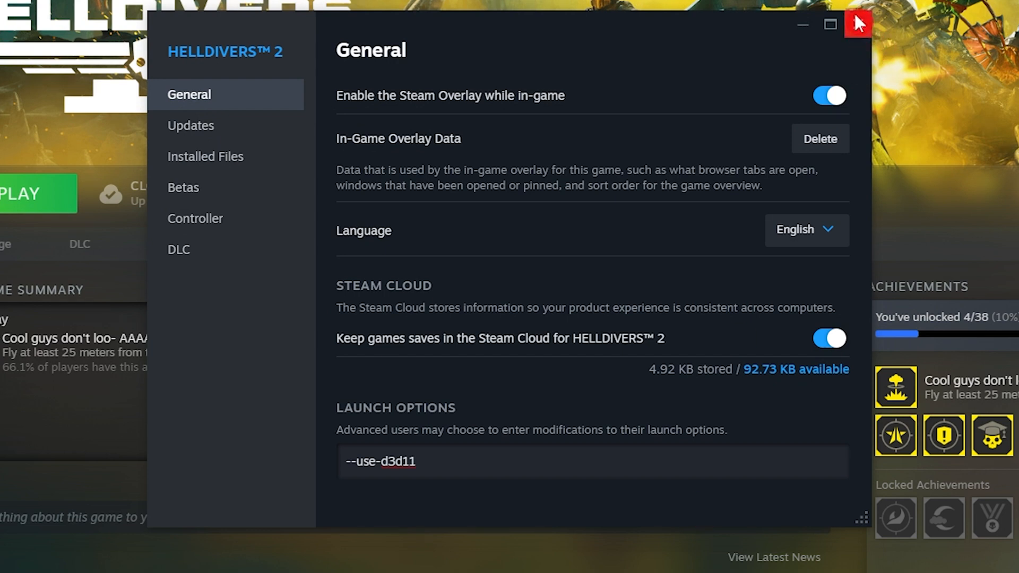
{"action": "type", "text": "-dx11"}
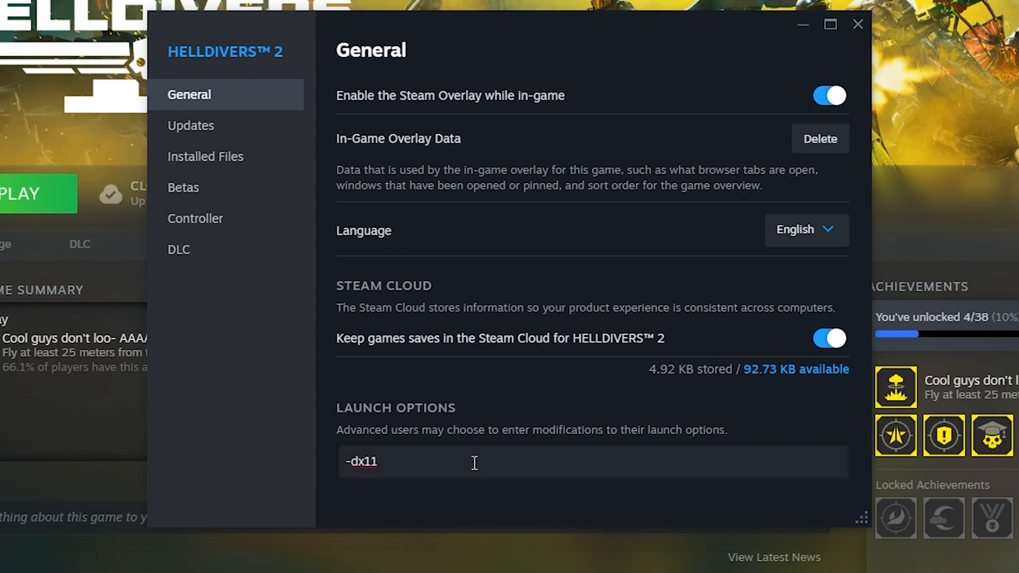
{"action": "left_click", "coordinate": [858, 24]}
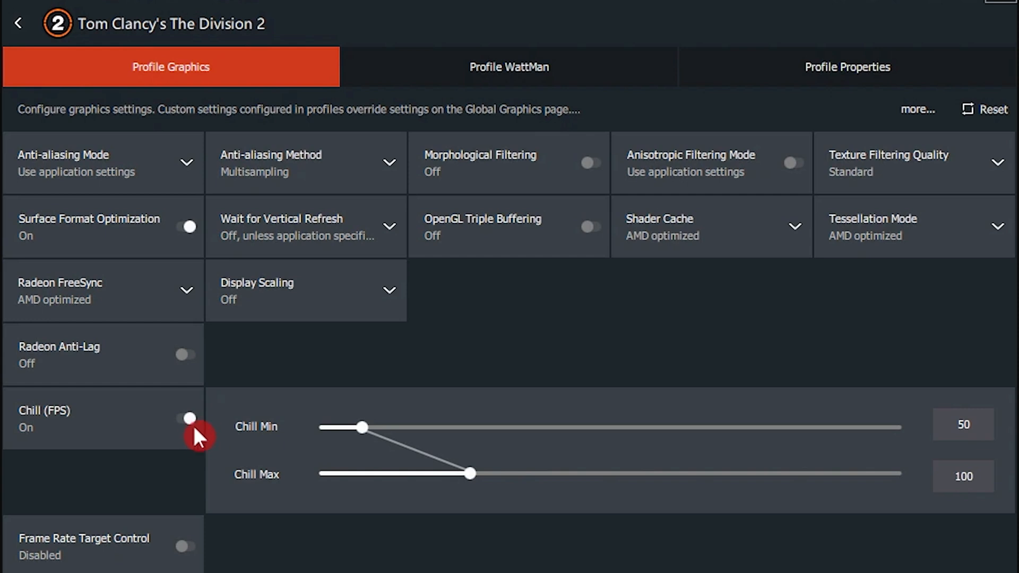
{"action": "mouse_move", "coordinate": [468, 472]}
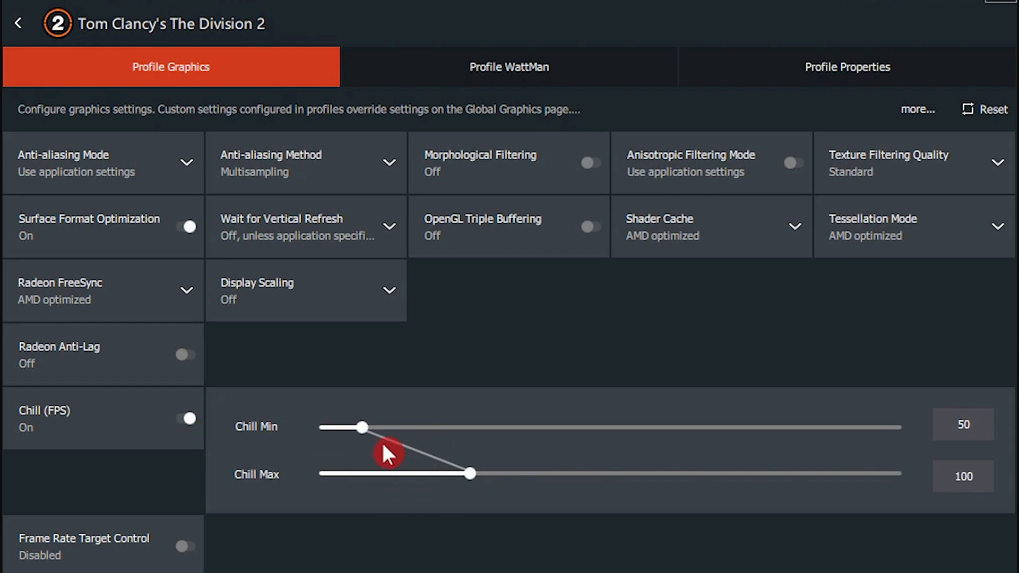
{"action": "mouse_move", "coordinate": [435, 462]}
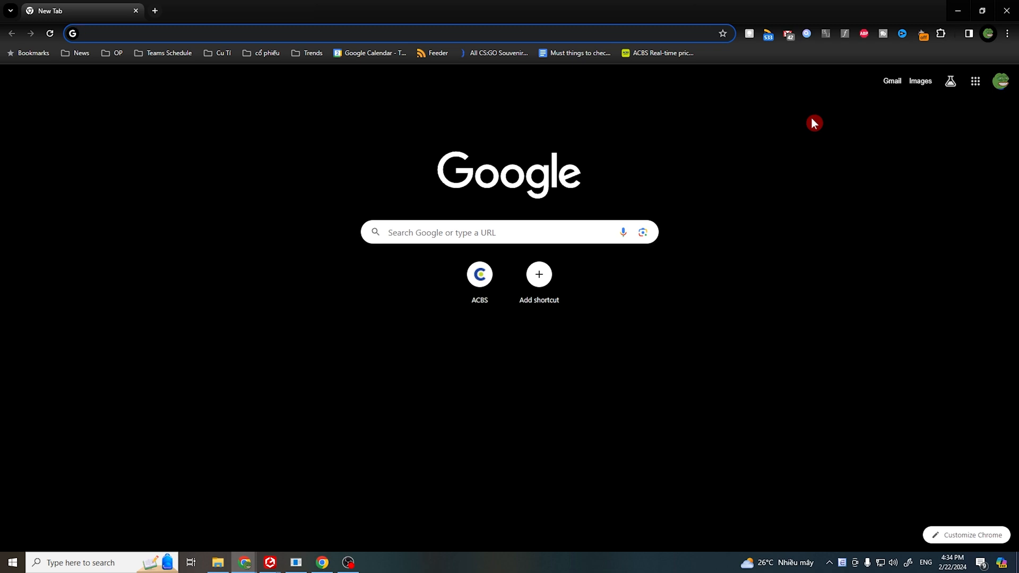
{"action": "mouse_move", "coordinate": [765, 148]}
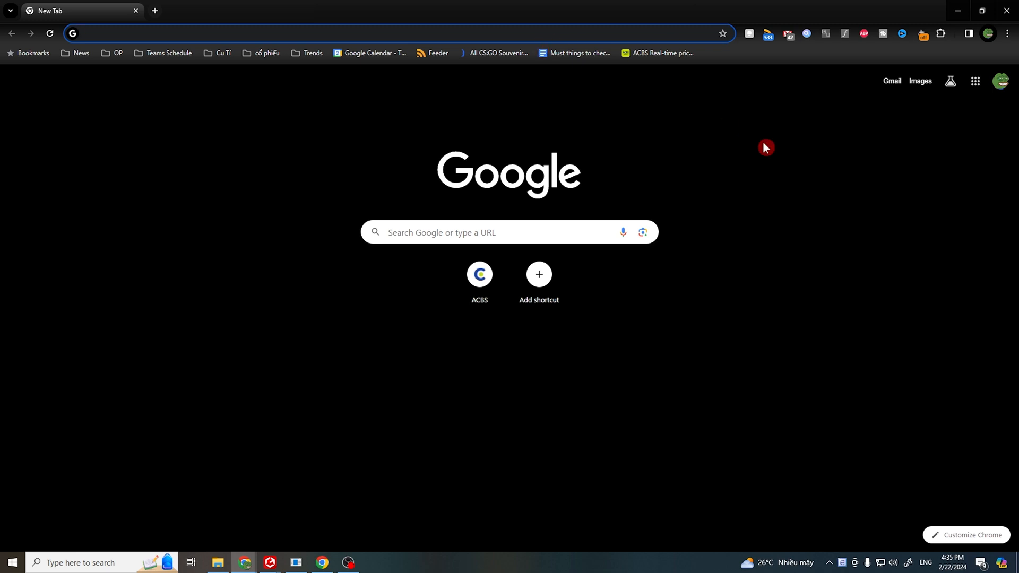
- Switch off 'Use hardware acceleration when available' in Chrome's System settings and relaunch
{"action": "left_click", "coordinate": [1008, 33]}
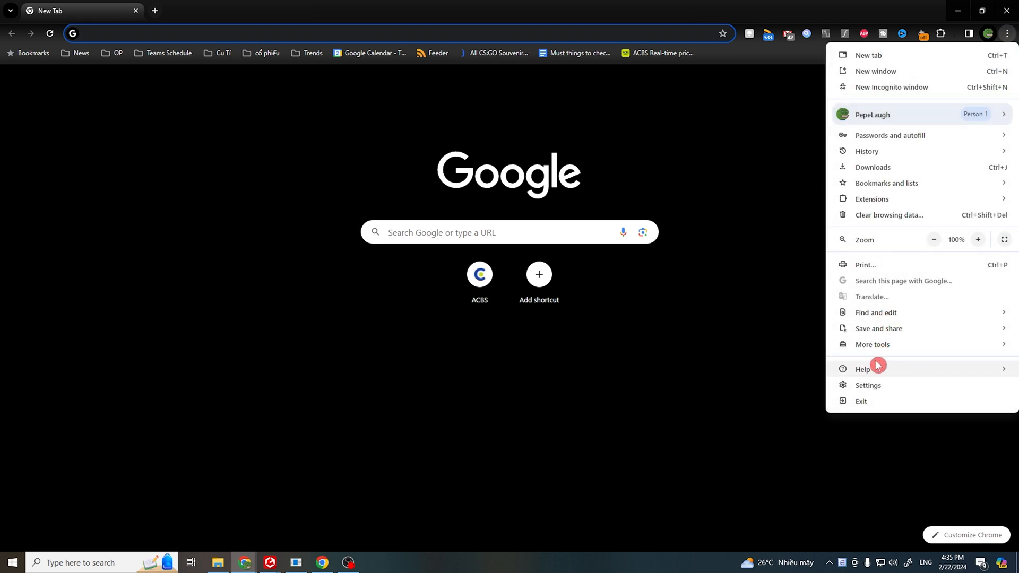
{"action": "left_click", "coordinate": [867, 384]}
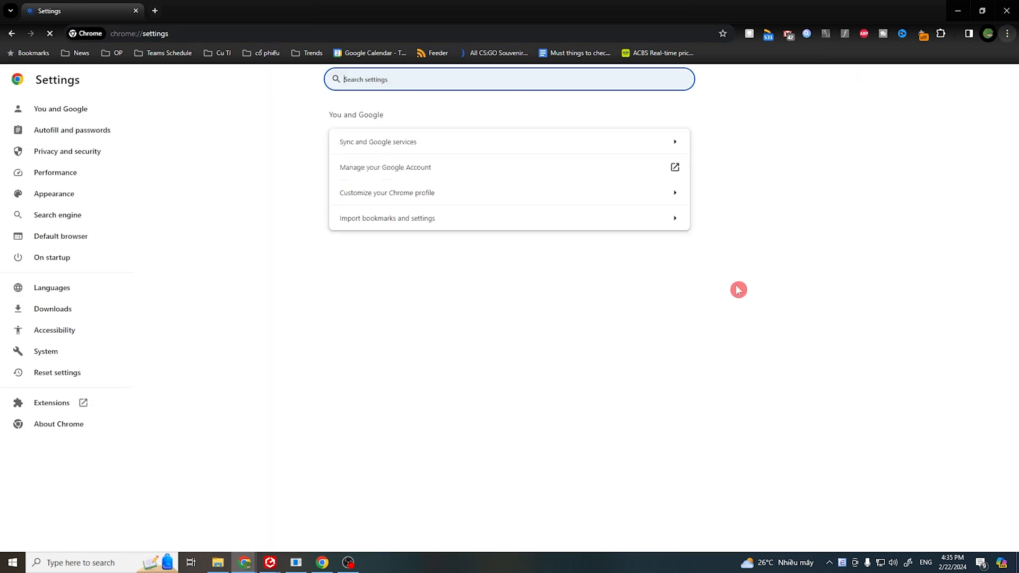
{"action": "left_click", "coordinate": [46, 351]}
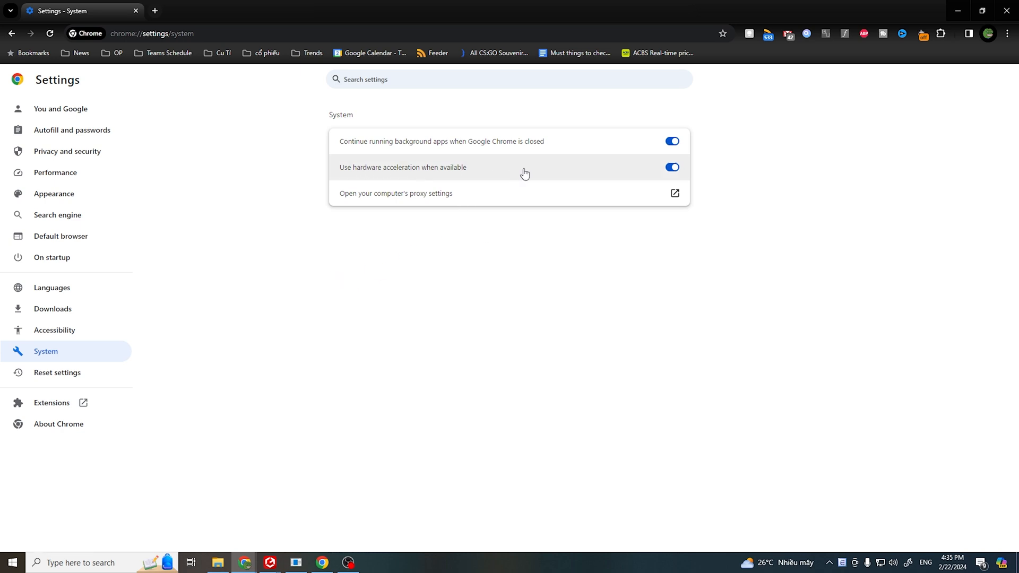
{"action": "left_click", "coordinate": [672, 167]}
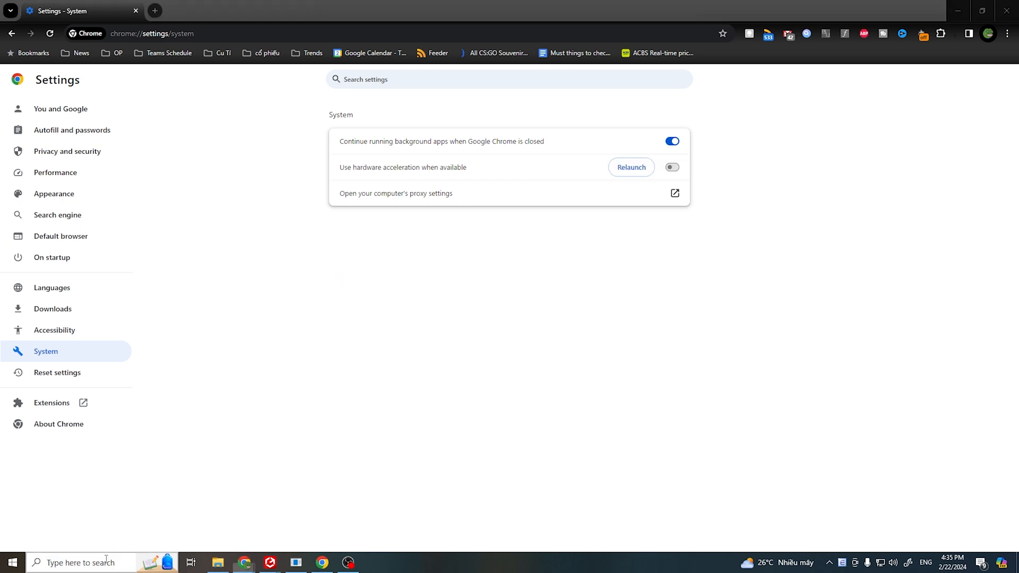
{"action": "left_click", "coordinate": [296, 563]}
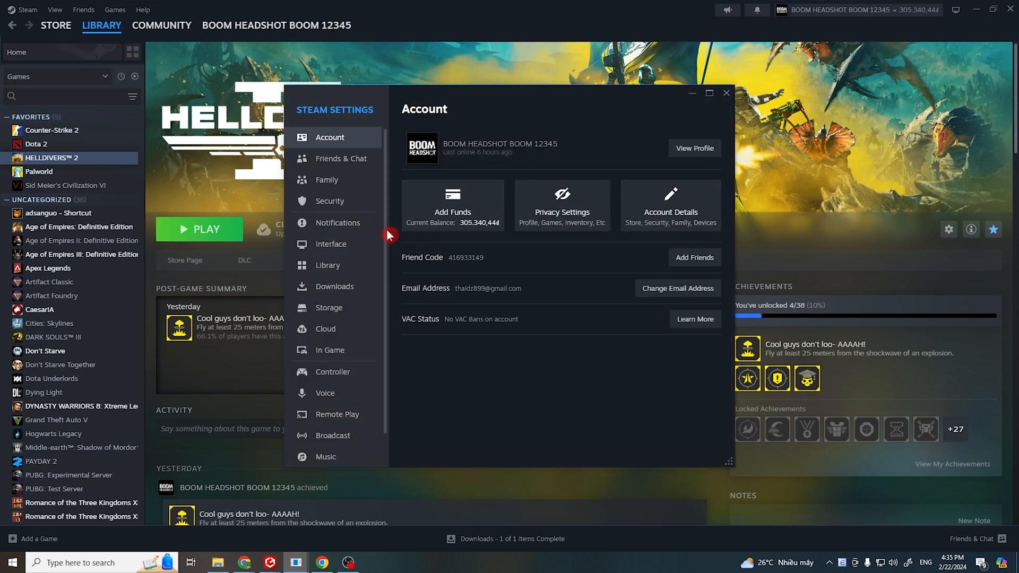
- Show Steam's Interface settings where GPU accelerated rendering in web views is off
{"action": "left_click", "coordinate": [330, 245]}
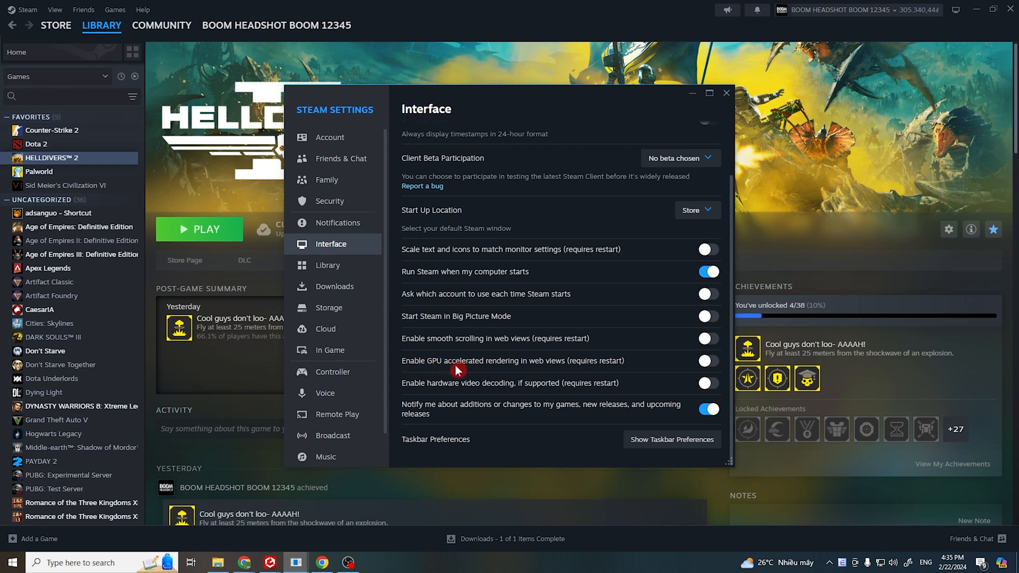
{"action": "mouse_move", "coordinate": [720, 369]}
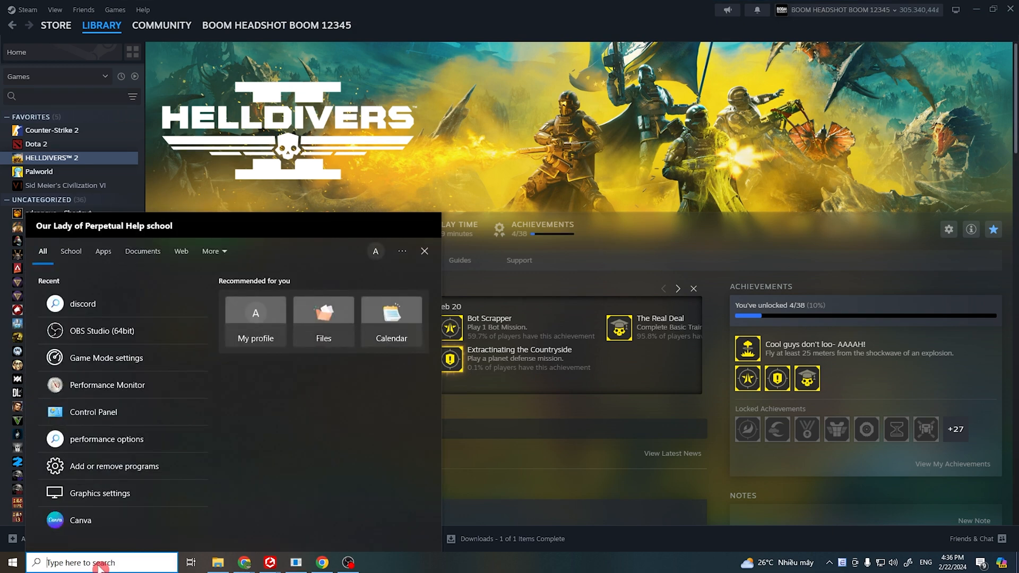
- Find Windows Graphics settings, browse to helldivers2.exe under steamapps\common and reach its GPU preference options
{"action": "type", "text": "graphics settings"}
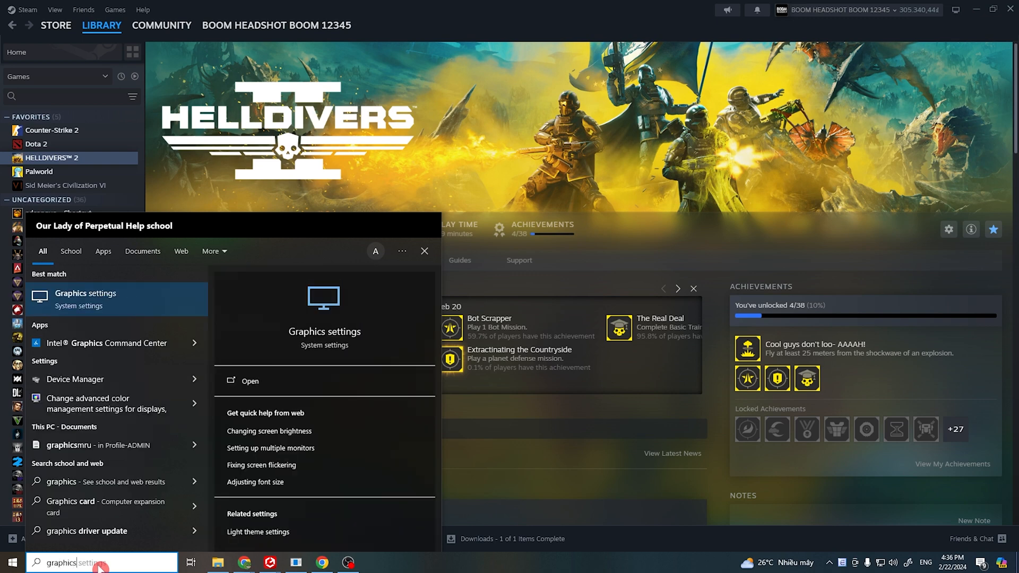
{"action": "left_click", "coordinate": [249, 381]}
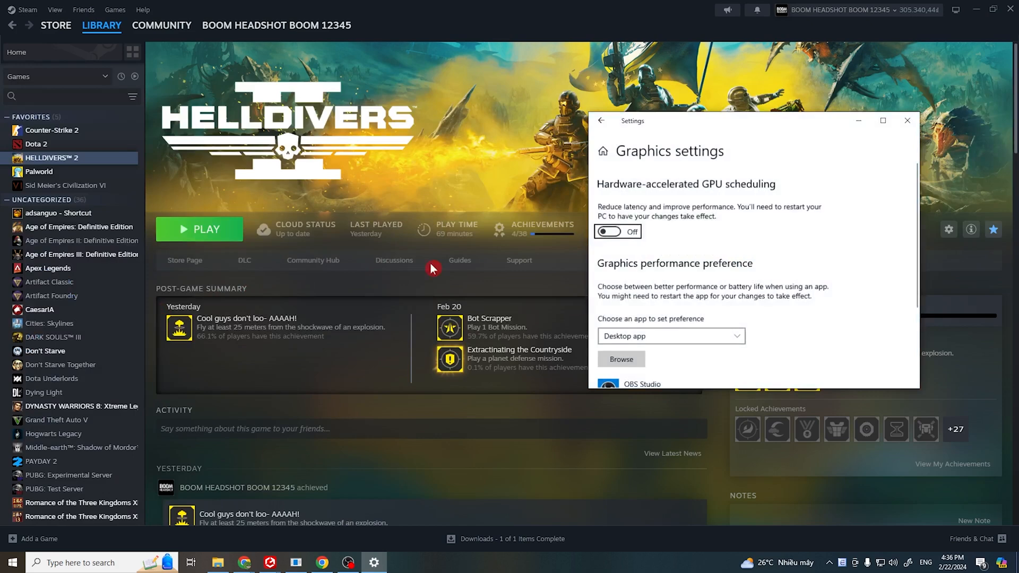
{"action": "left_click", "coordinate": [620, 359]}
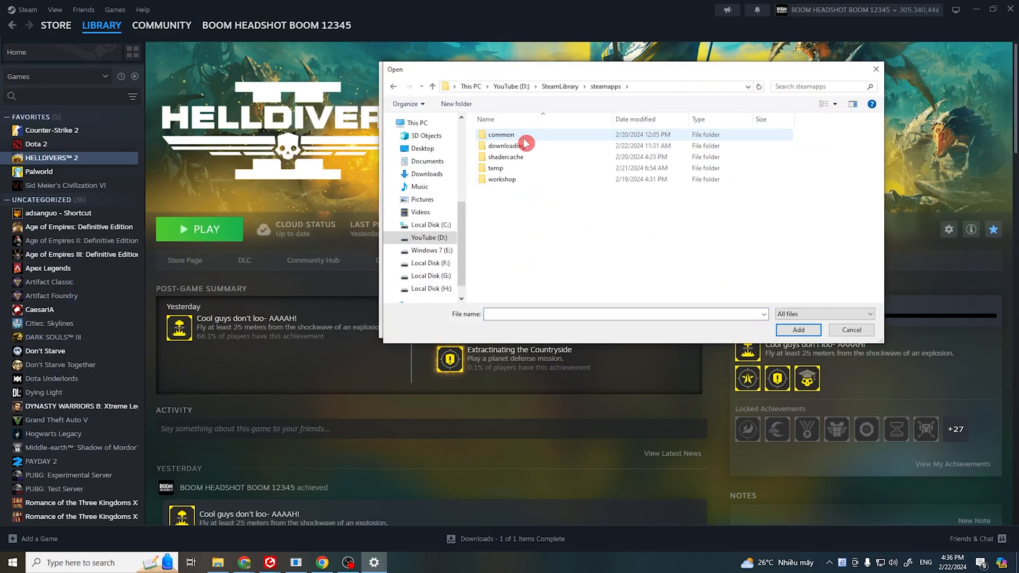
{"action": "double_click", "coordinate": [501, 134]}
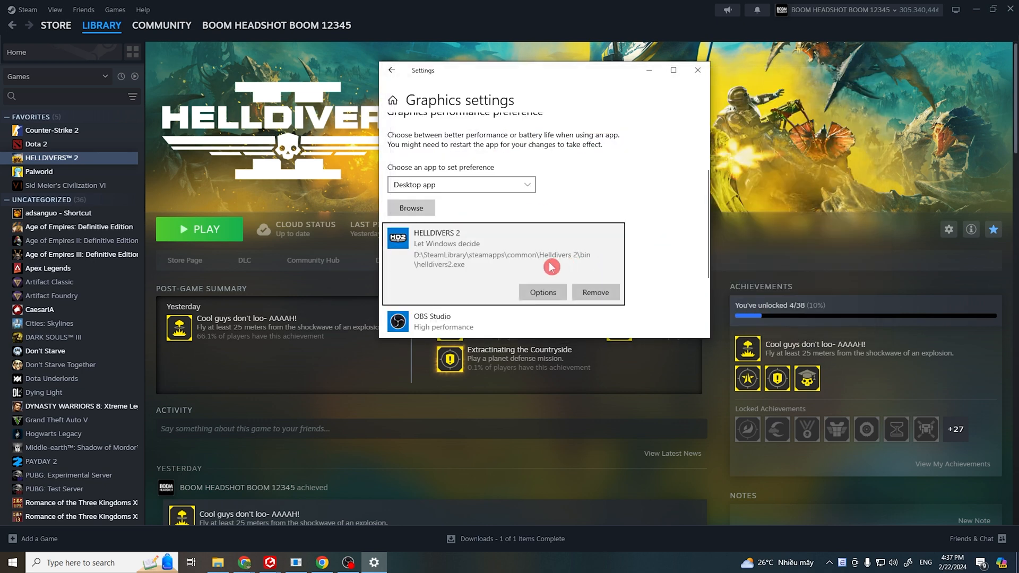
{"action": "left_click", "coordinate": [542, 292]}
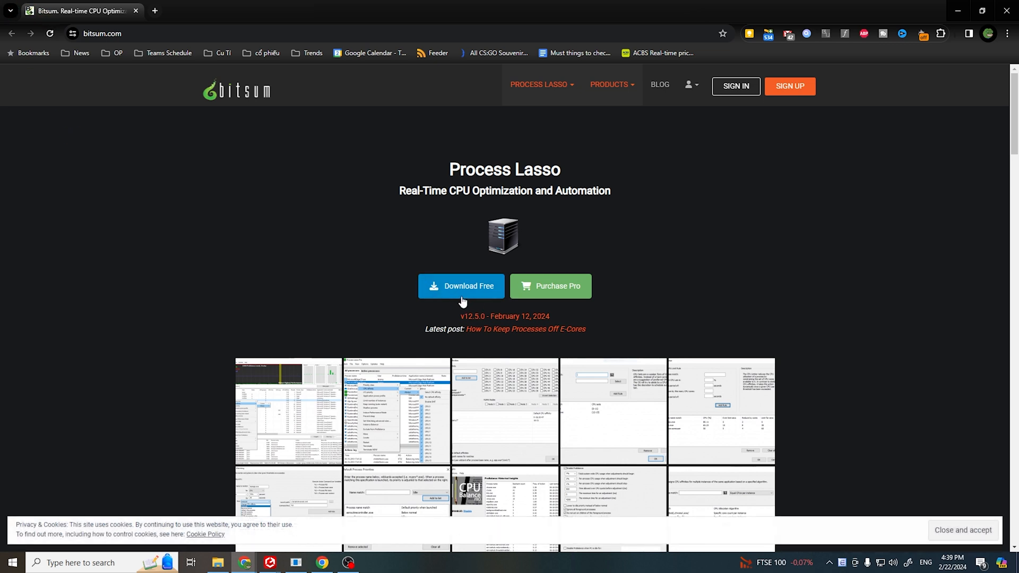
{"action": "mouse_move", "coordinate": [665, 302]}
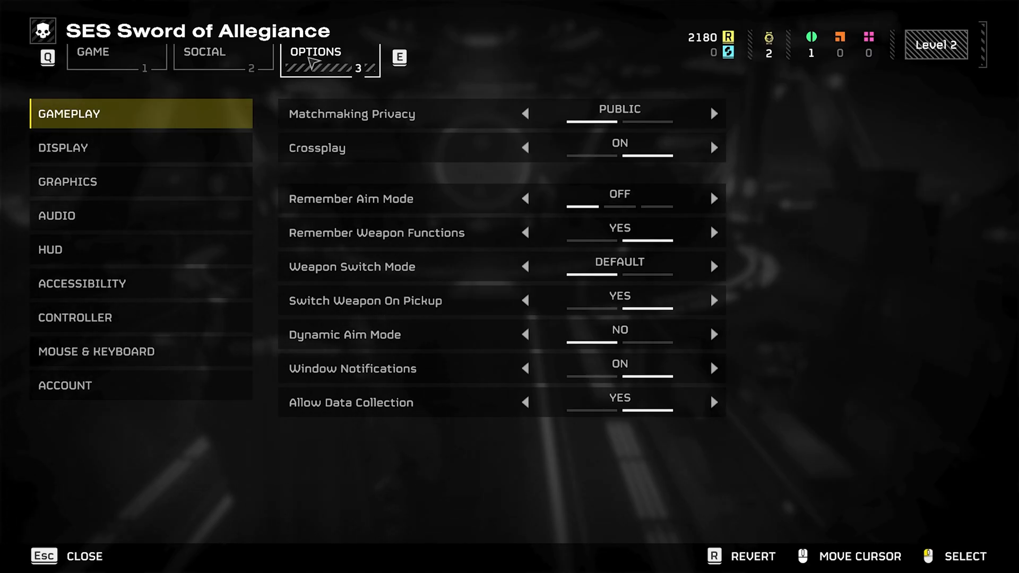
- Set Display Render Scale to Performance and Graphics Anti-Aliasing to Off
{"action": "left_click", "coordinate": [63, 148]}
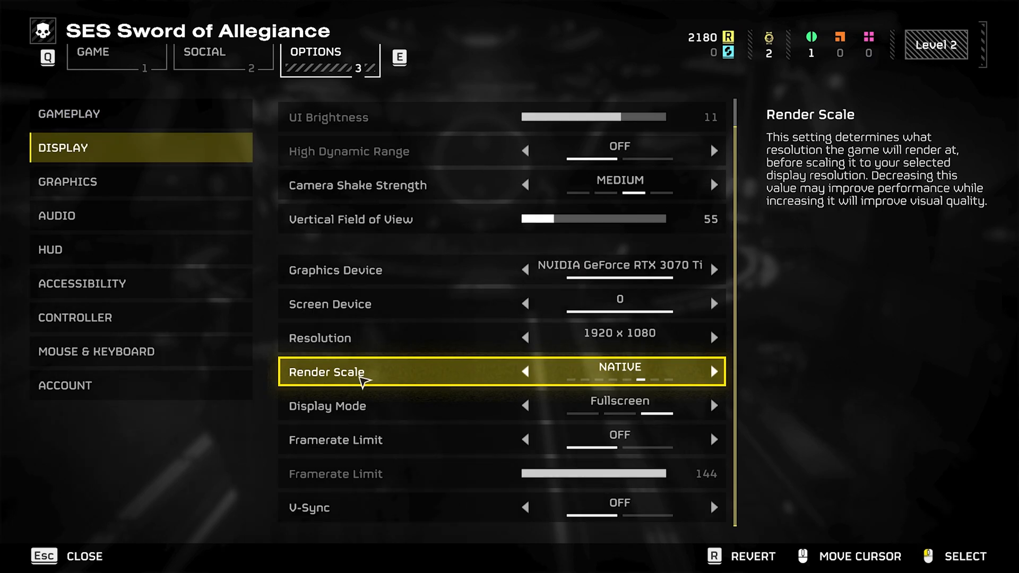
{"action": "left_click", "coordinate": [525, 372]}
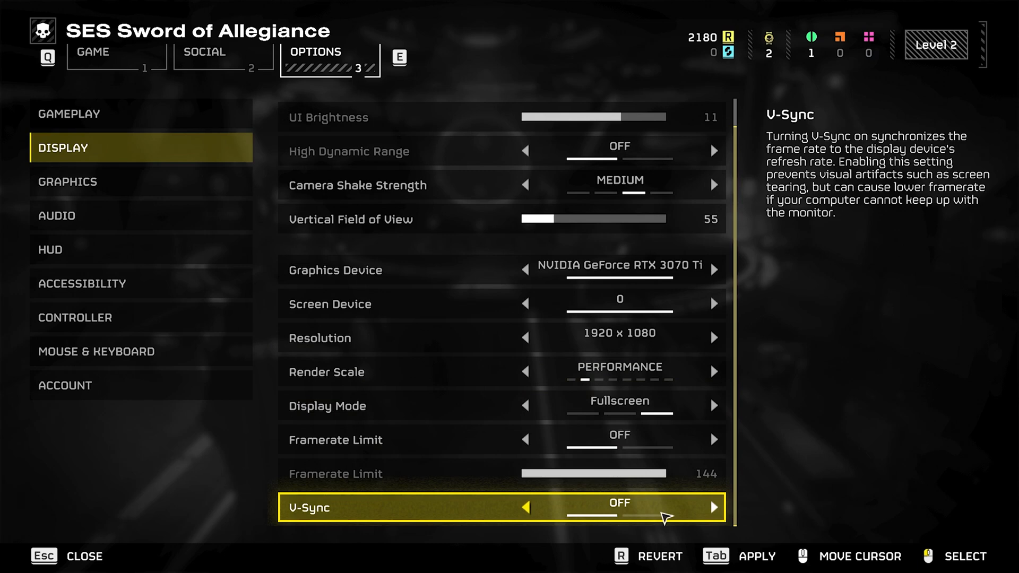
{"action": "left_click", "coordinate": [67, 181]}
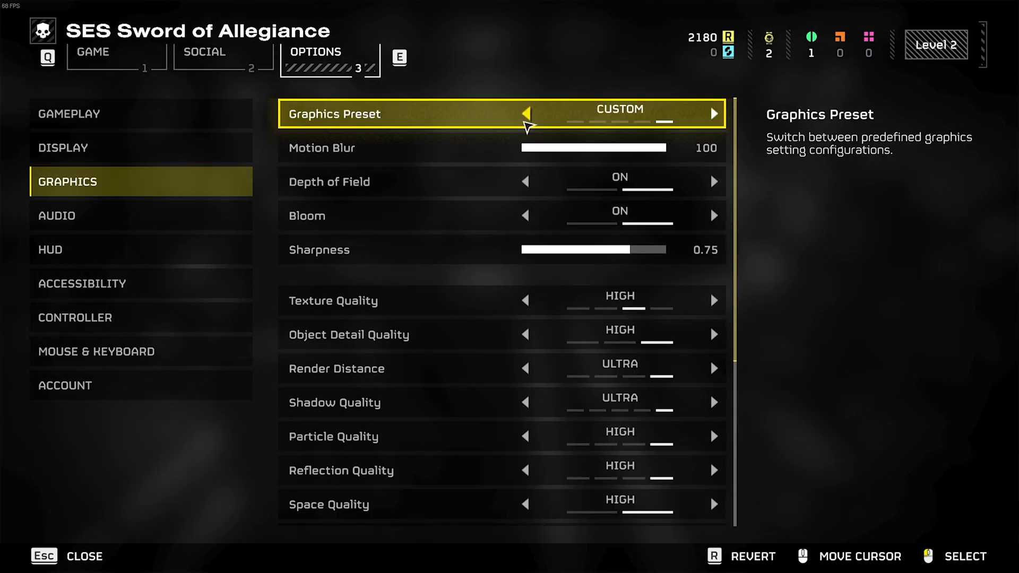
{"action": "left_click", "coordinate": [526, 114]}
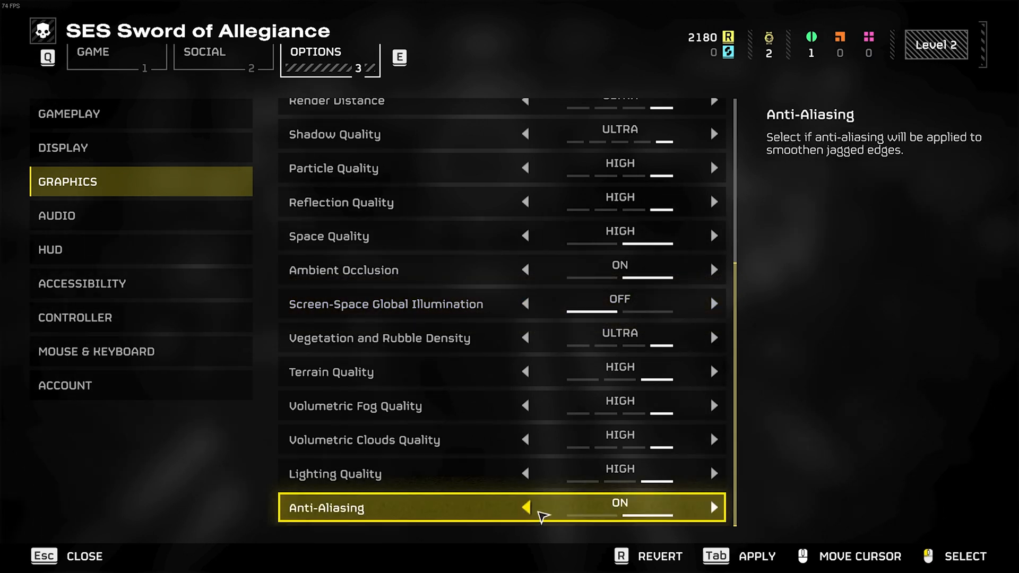
{"action": "left_click", "coordinate": [526, 507]}
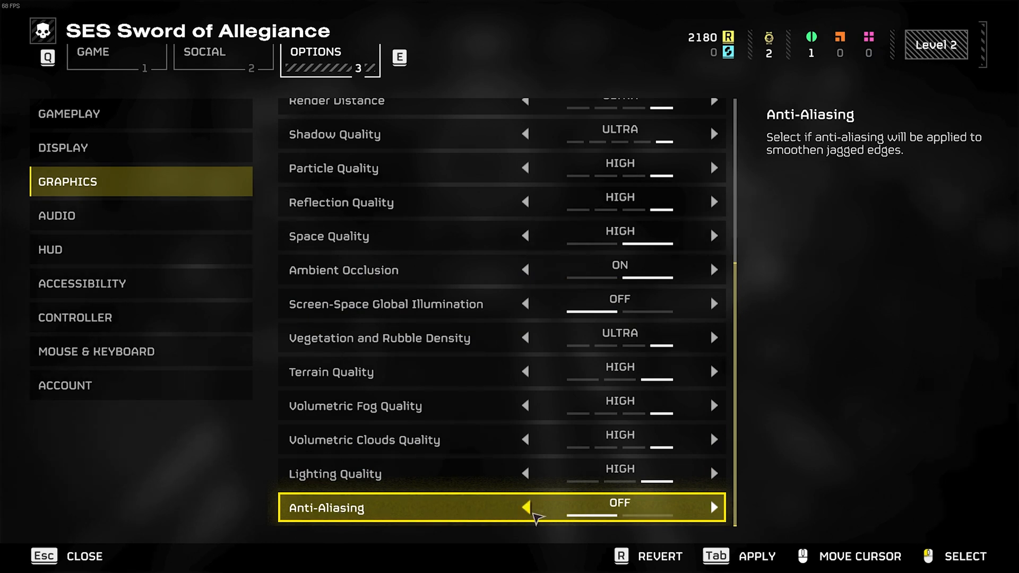
{"action": "mouse_move", "coordinate": [814, 371]}
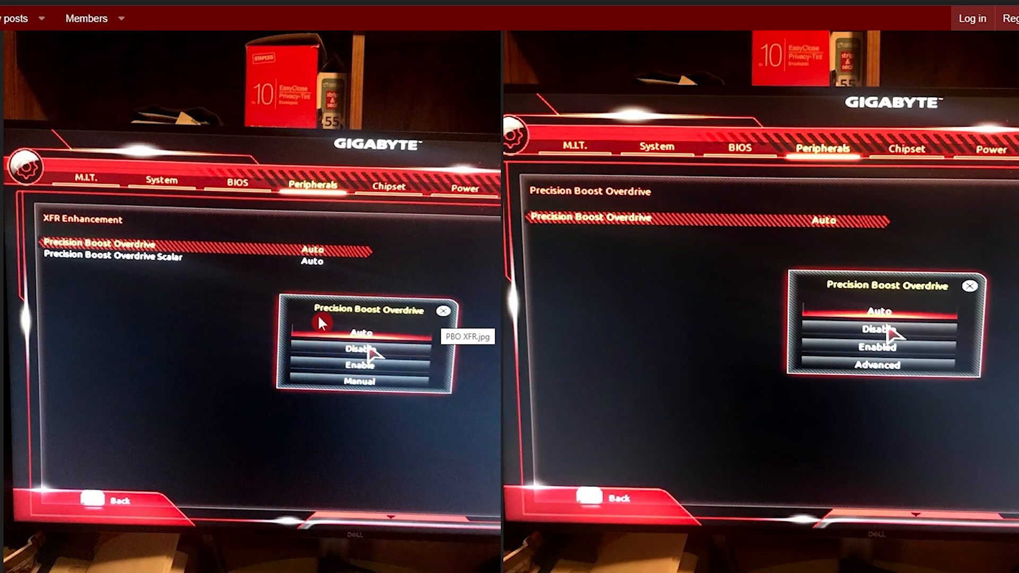
{"action": "mouse_move", "coordinate": [361, 359]}
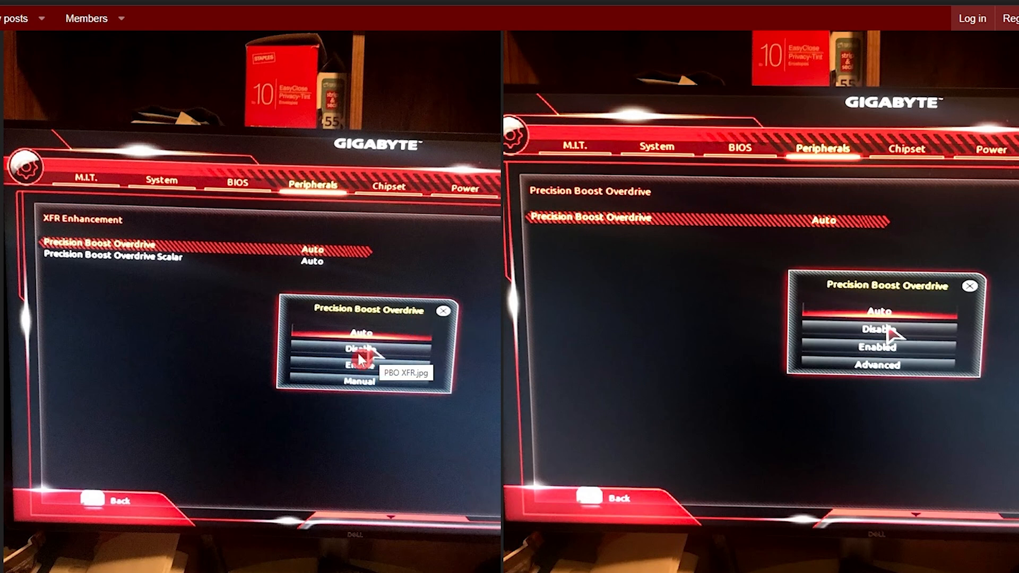